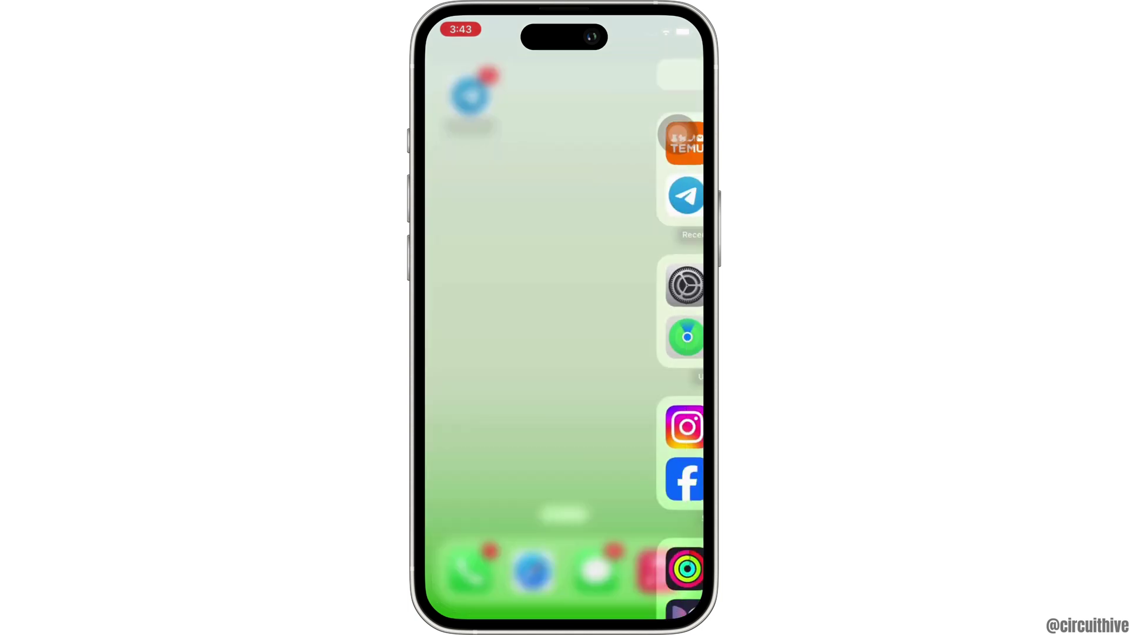
# Return to Settings via the app switcher and open the Wi-Fi page
pyautogui.click(686, 285)
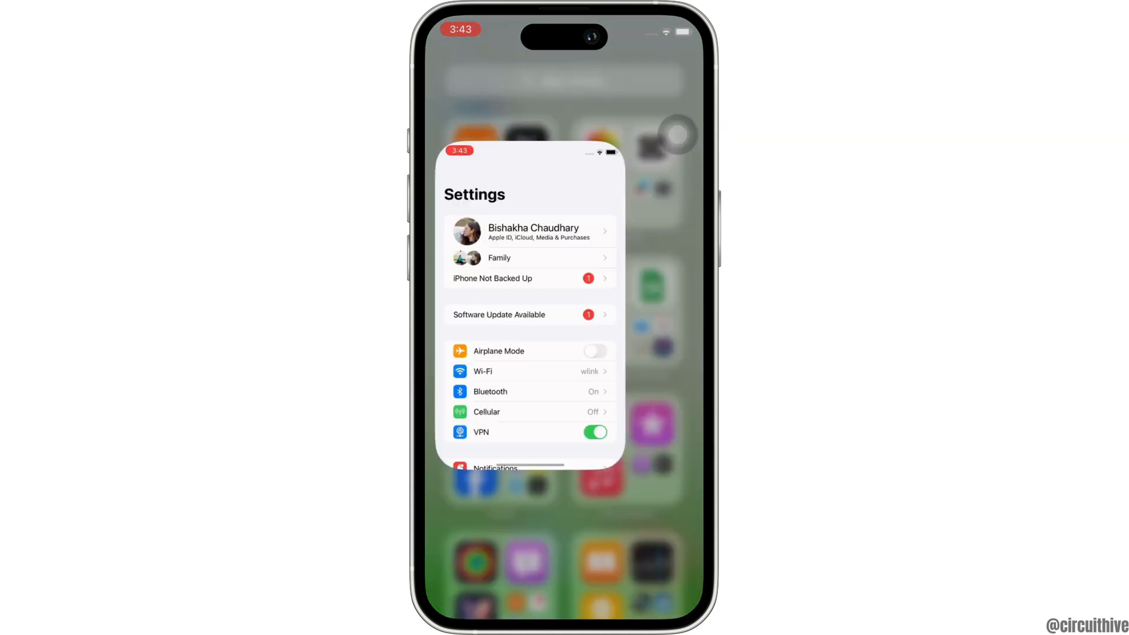
pyautogui.click(529, 303)
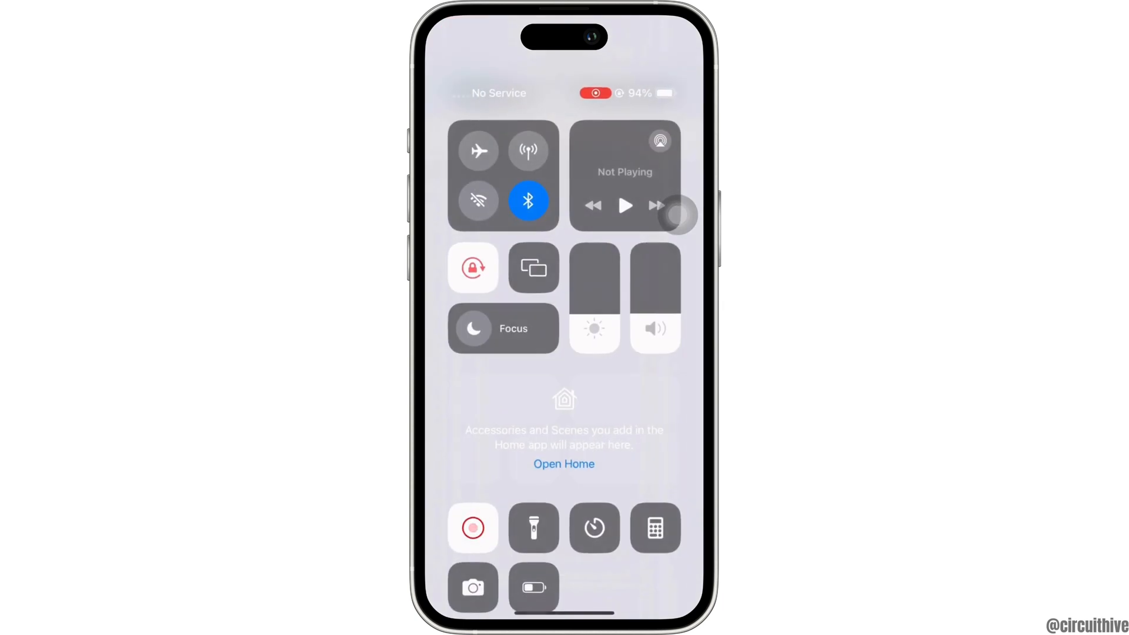
pyautogui.click(528, 151)
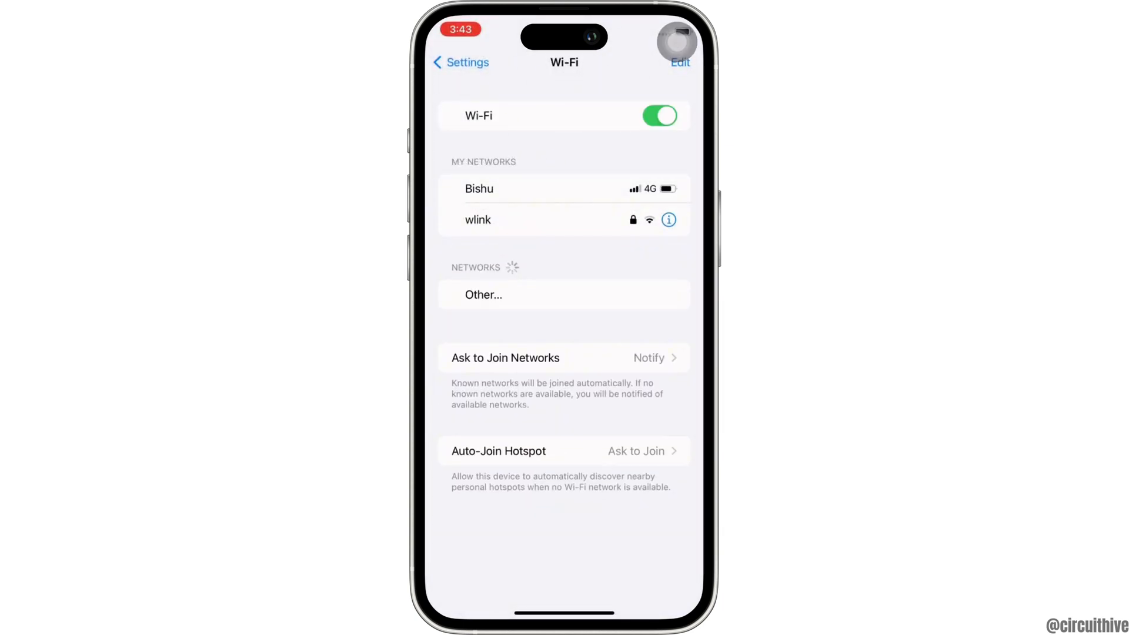
# Open Screen Time's Content & Privacy Restrictions and confirm restrictions are off
pyautogui.click(460, 62)
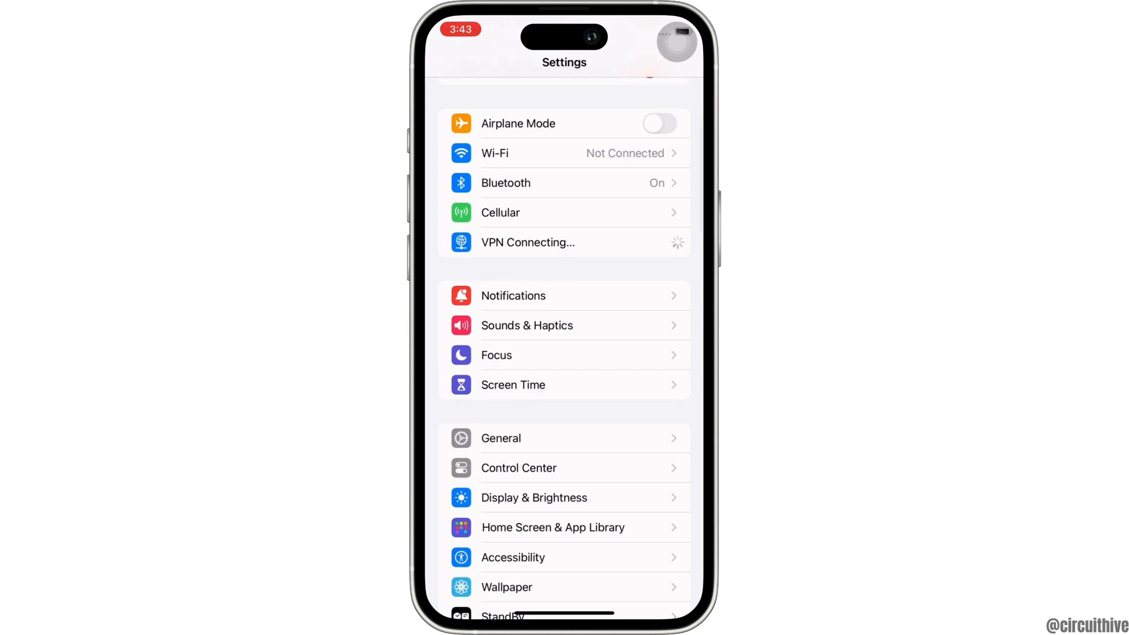
pyautogui.scroll(-3)
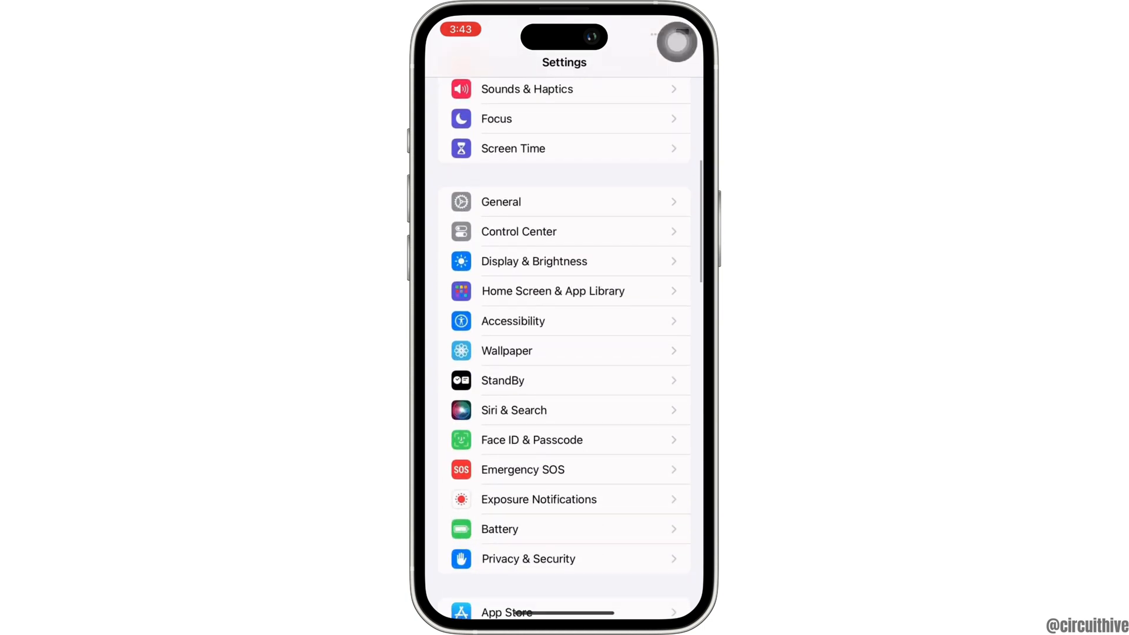
pyautogui.scroll(-3)
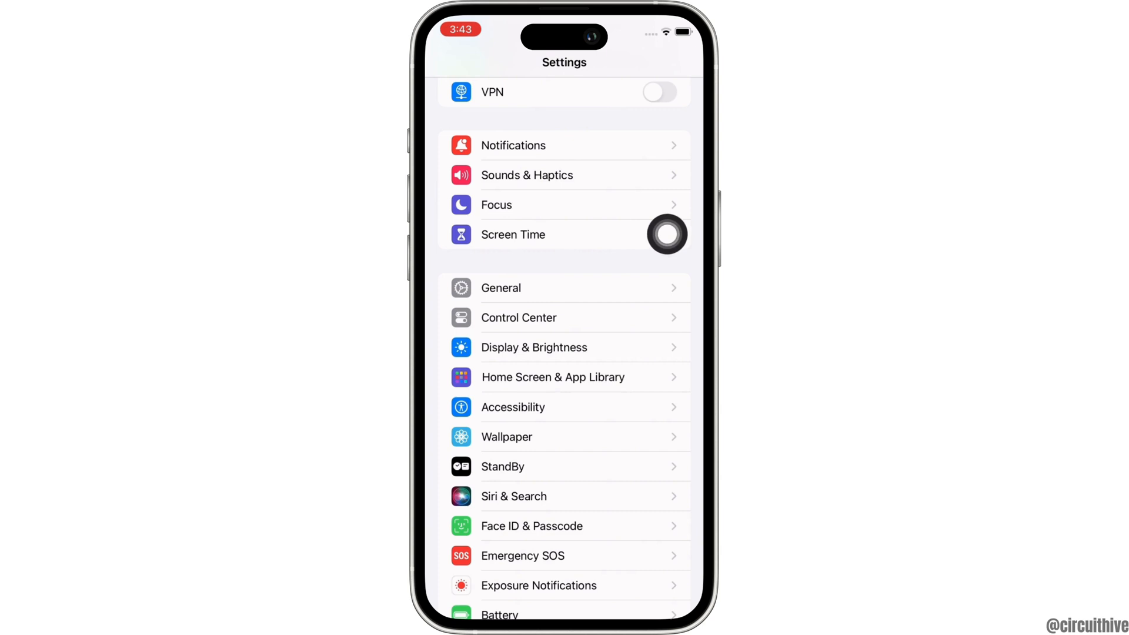
pyautogui.click(513, 234)
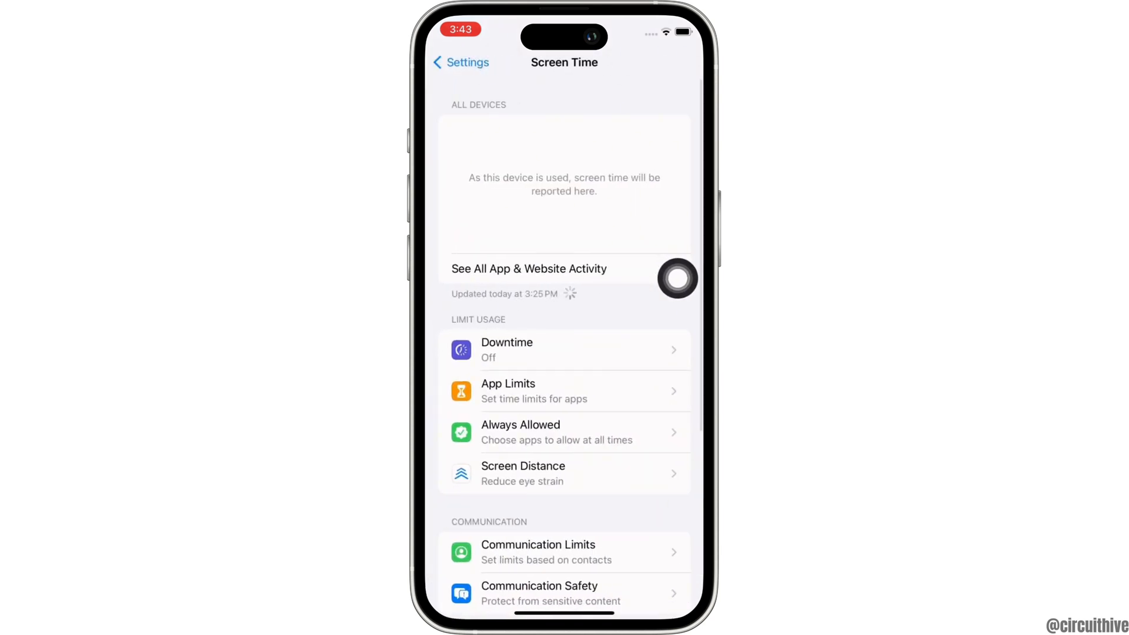
pyautogui.scroll(-3)
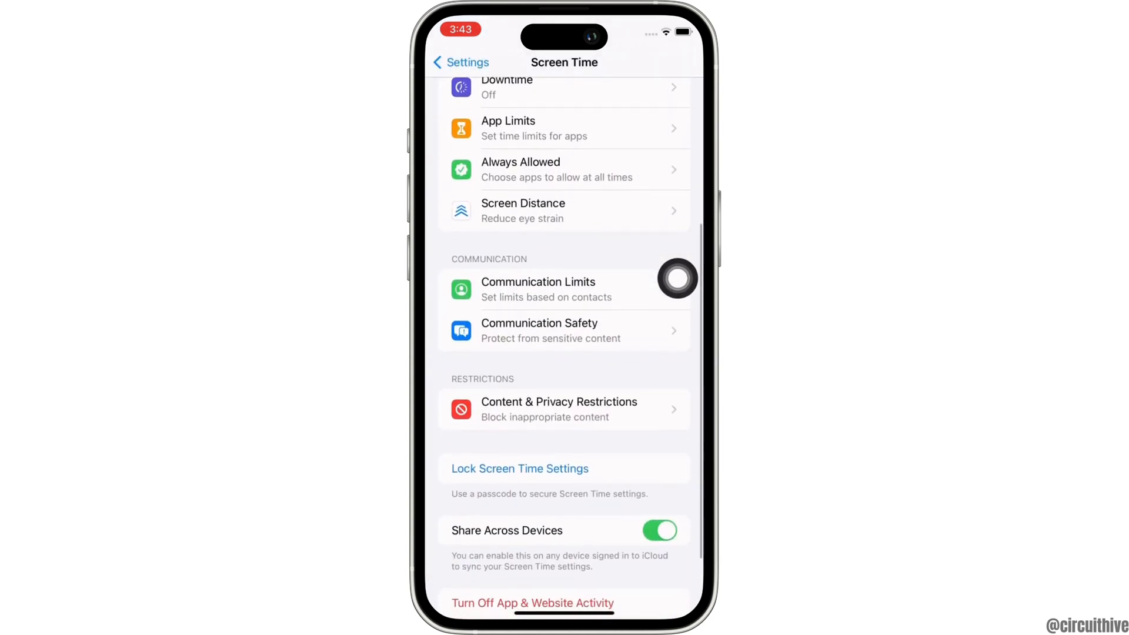
pyautogui.click(558, 409)
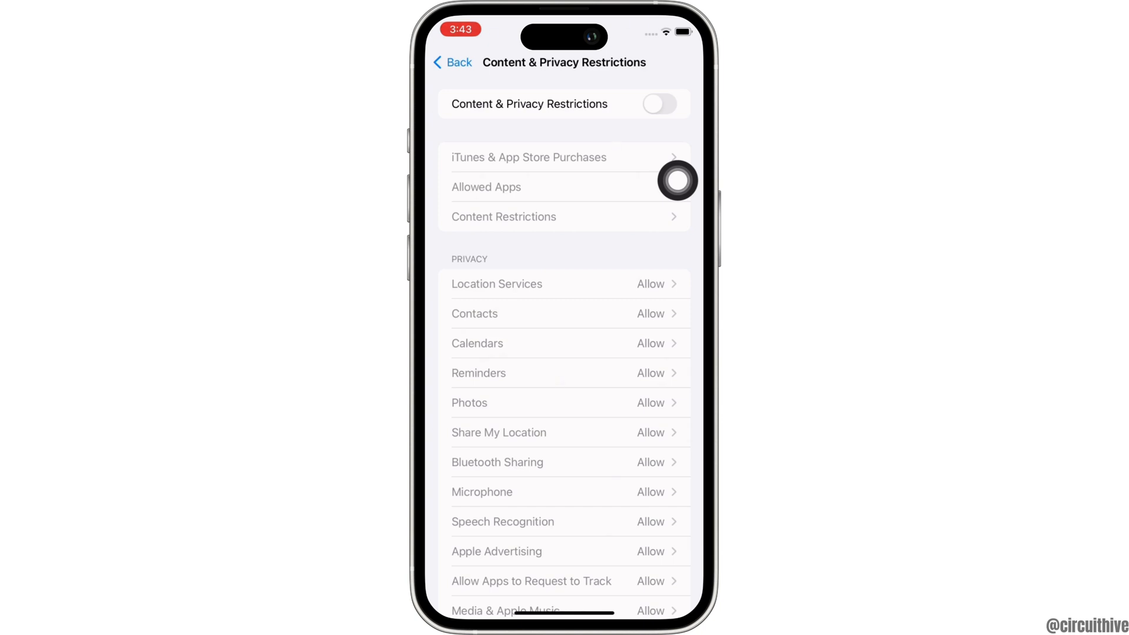
# View the iOS 17.5 update under General > Software Update, then return to Settings
pyautogui.click(453, 61)
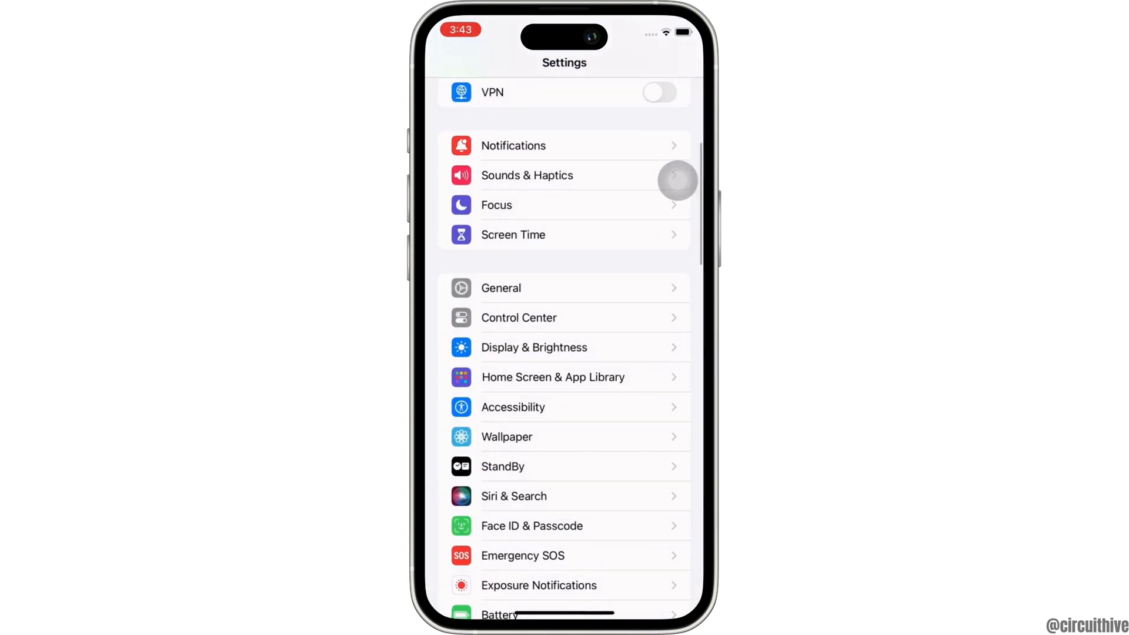
pyautogui.moveTo(663, 283)
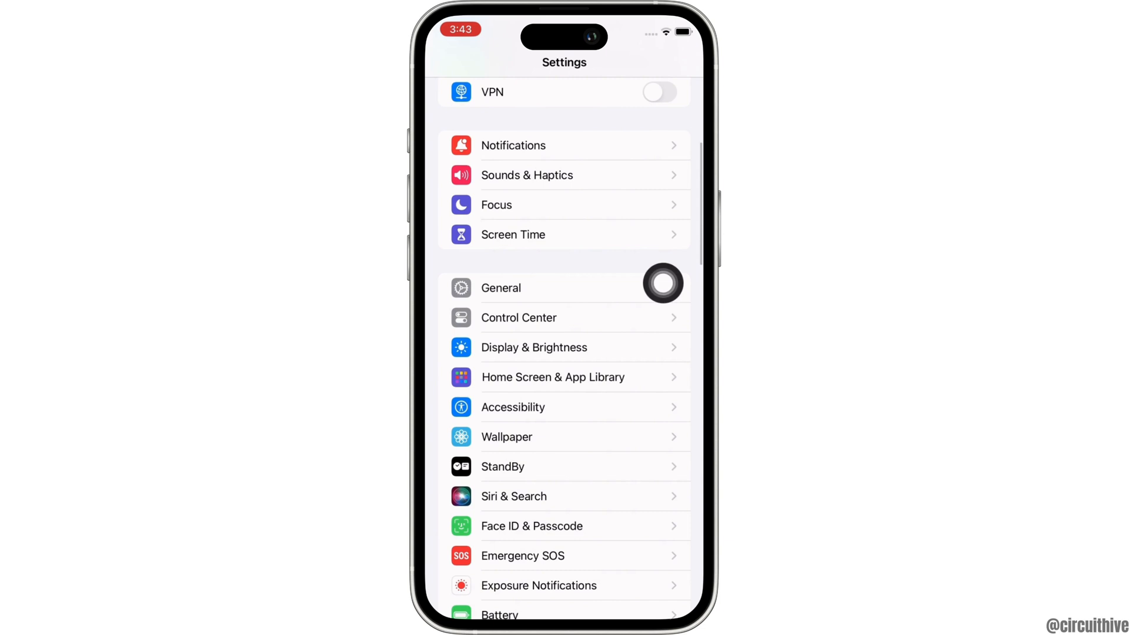
pyautogui.moveTo(677, 221)
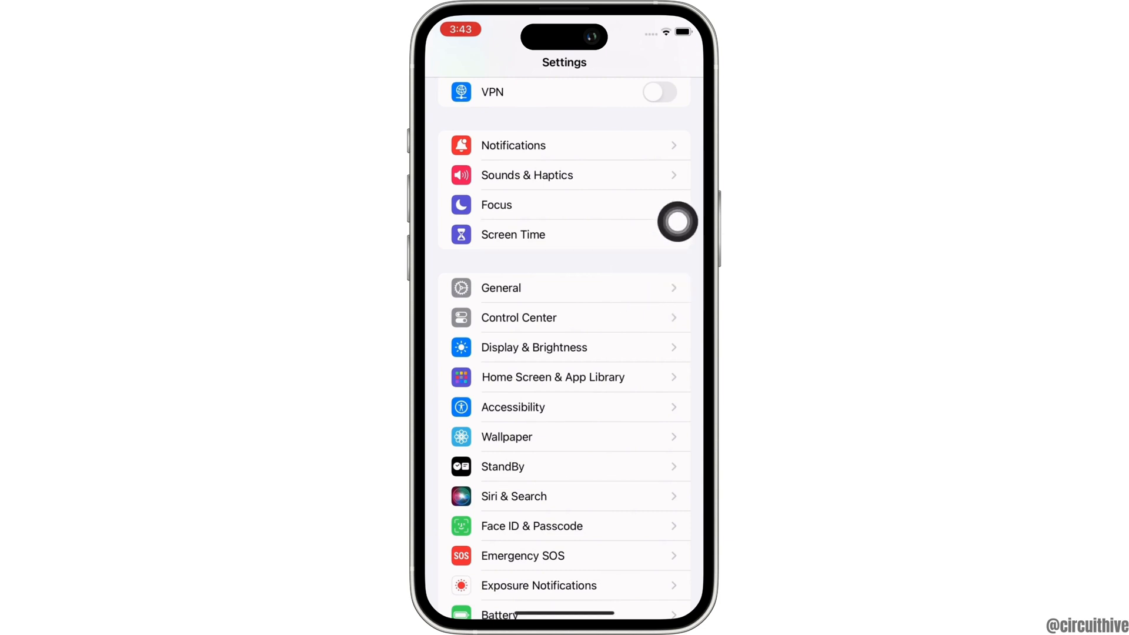
pyautogui.click(500, 287)
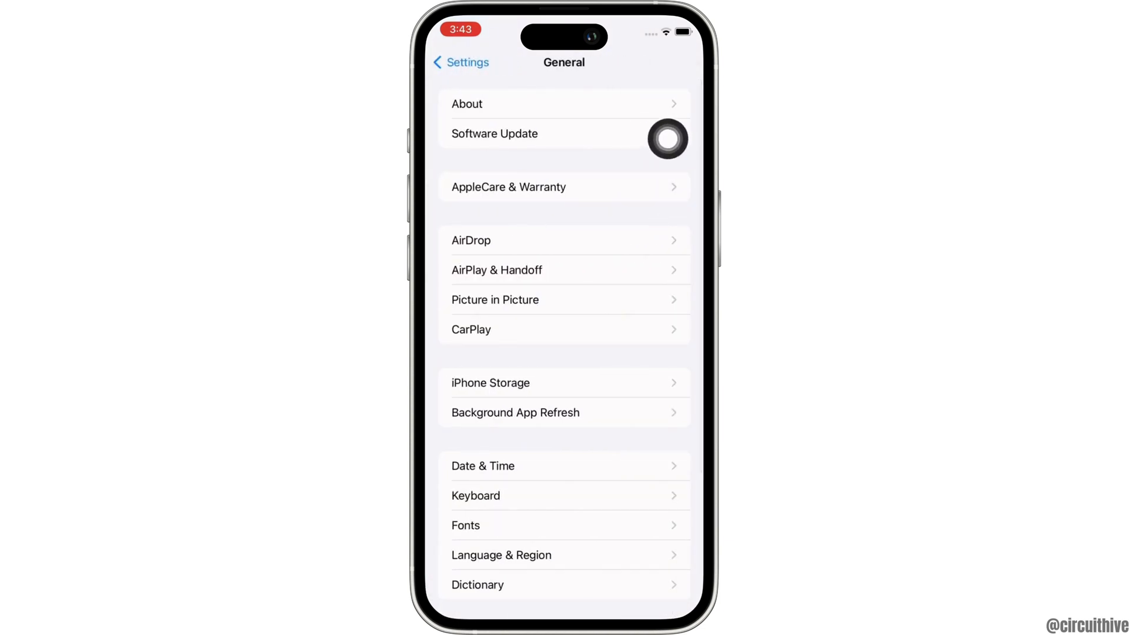
pyautogui.click(494, 134)
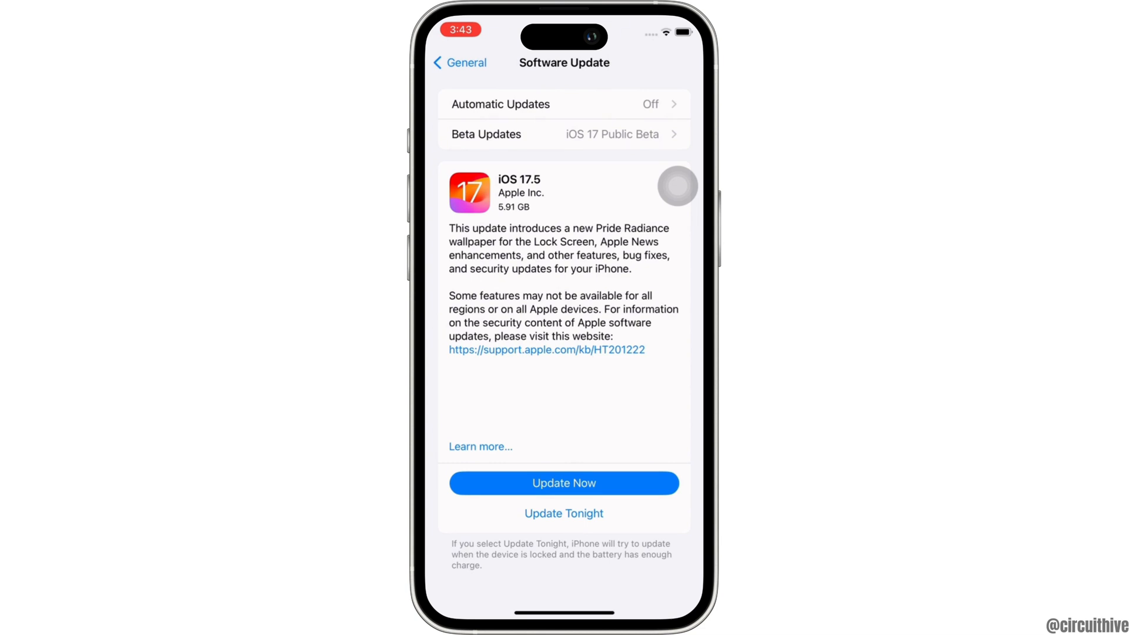
pyautogui.click(459, 63)
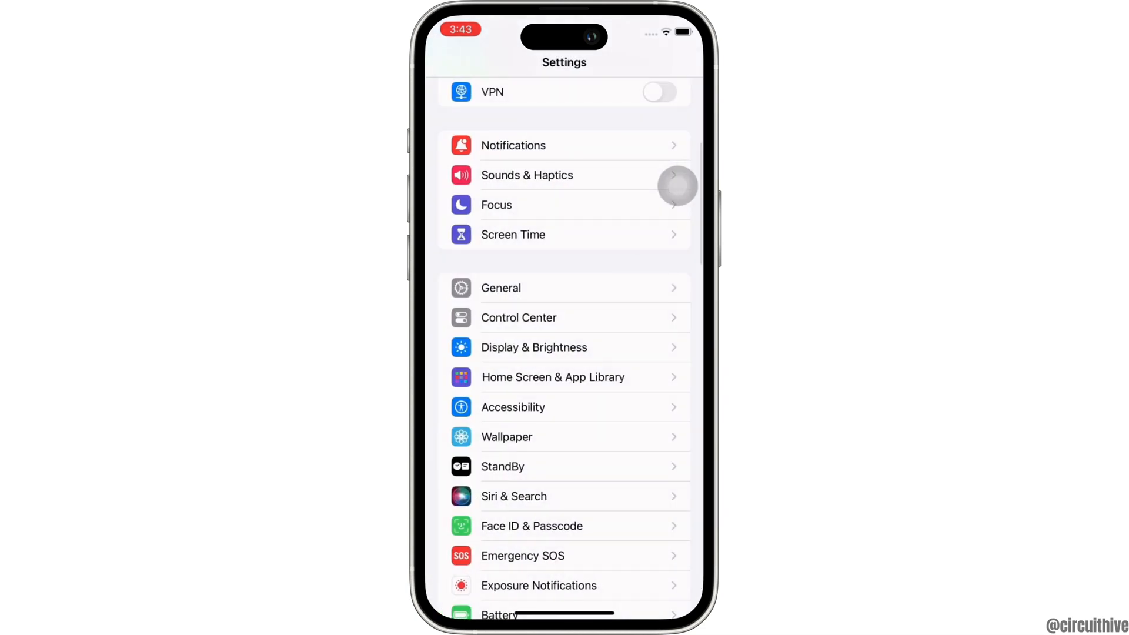
# Check that VPN Super shows Not Connected under VPN & Device Management, then return to General
pyautogui.click(500, 288)
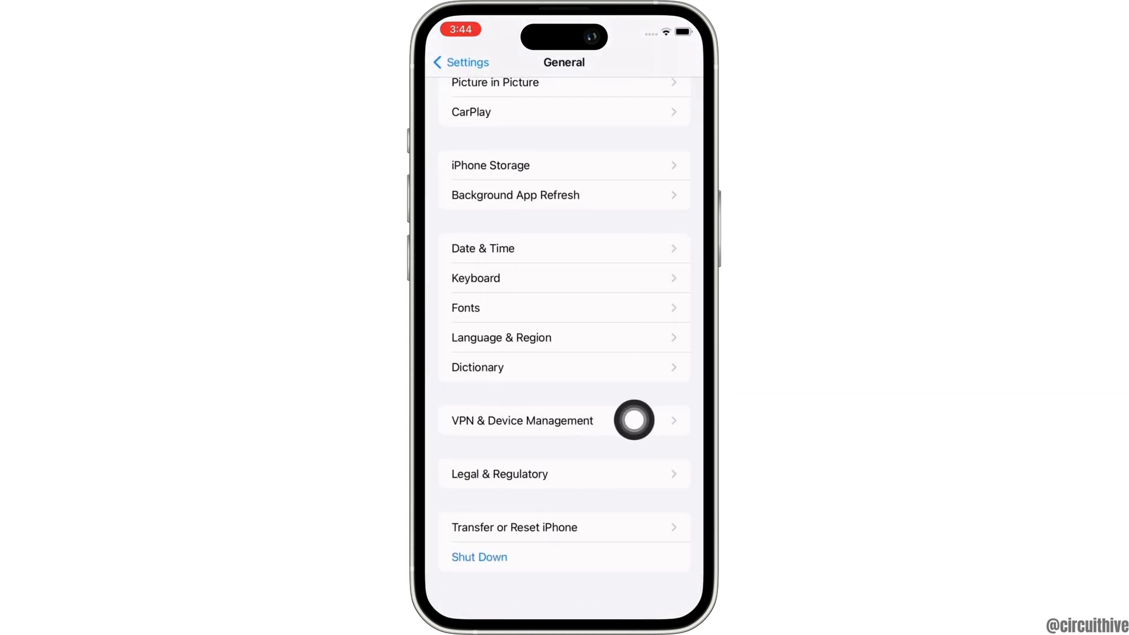
pyautogui.click(521, 420)
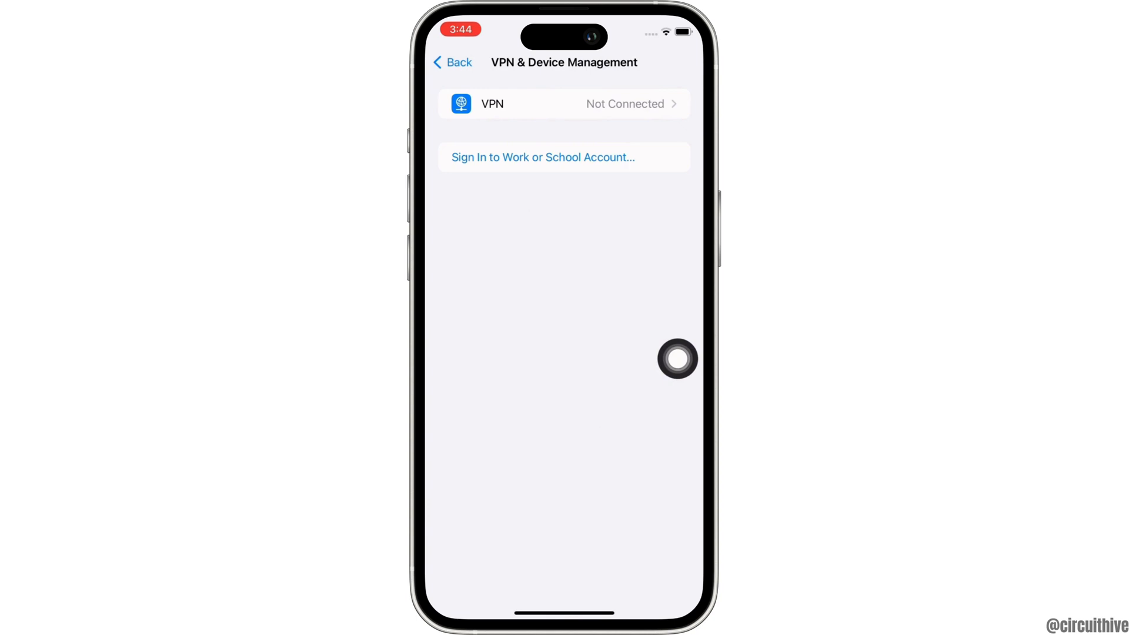
pyautogui.click(564, 104)
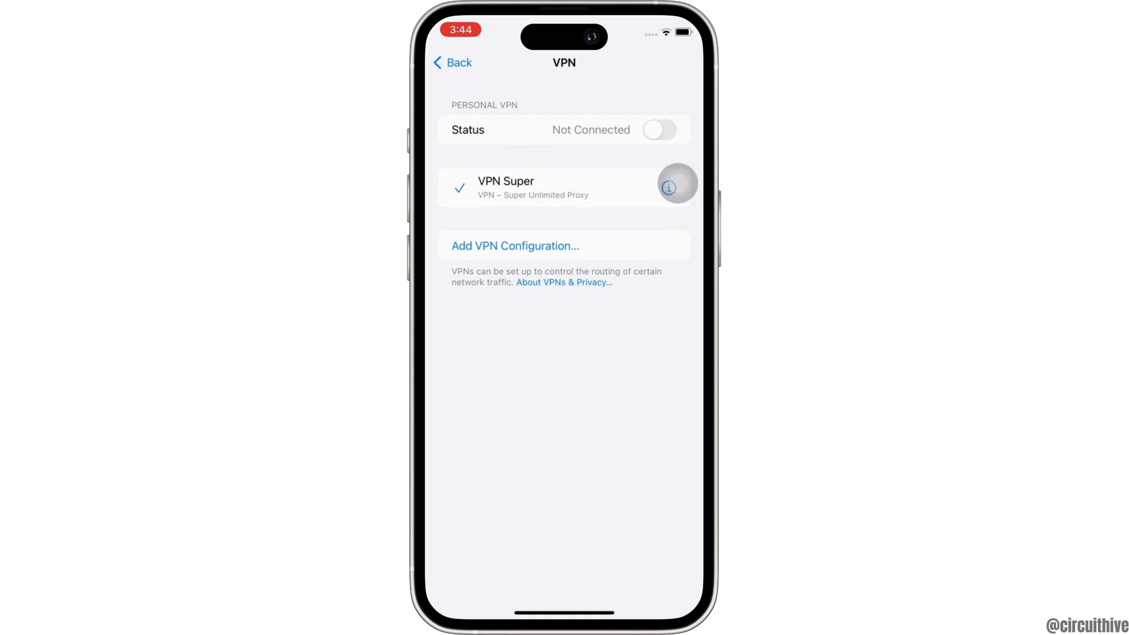
pyautogui.click(452, 63)
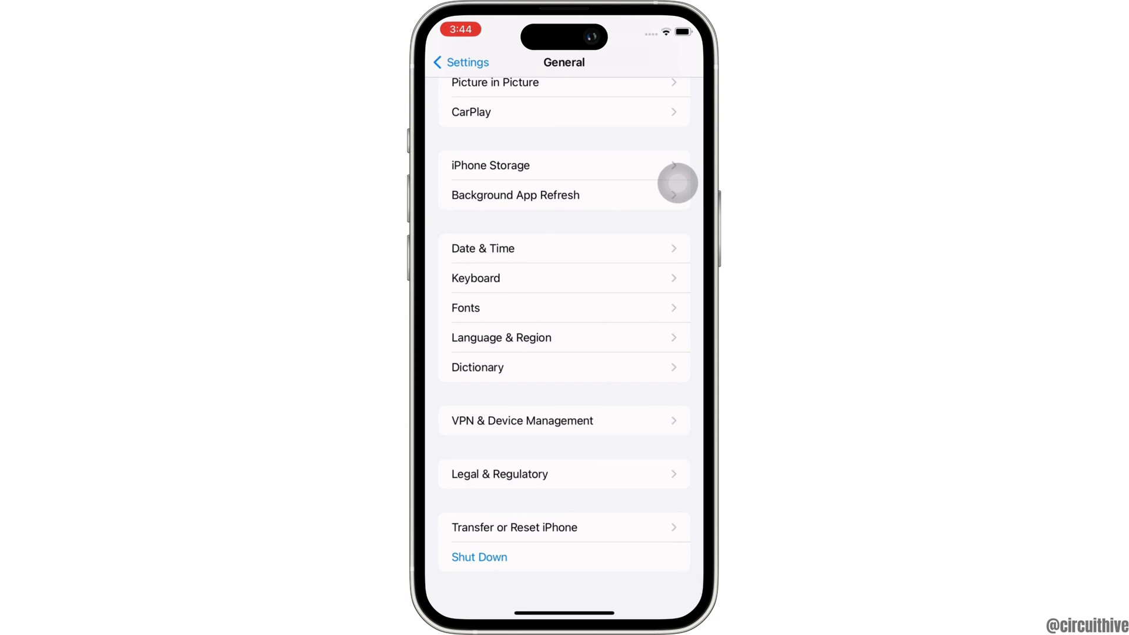
# Open Safari's settings and scroll to Clear History and Website Data
pyautogui.click(459, 62)
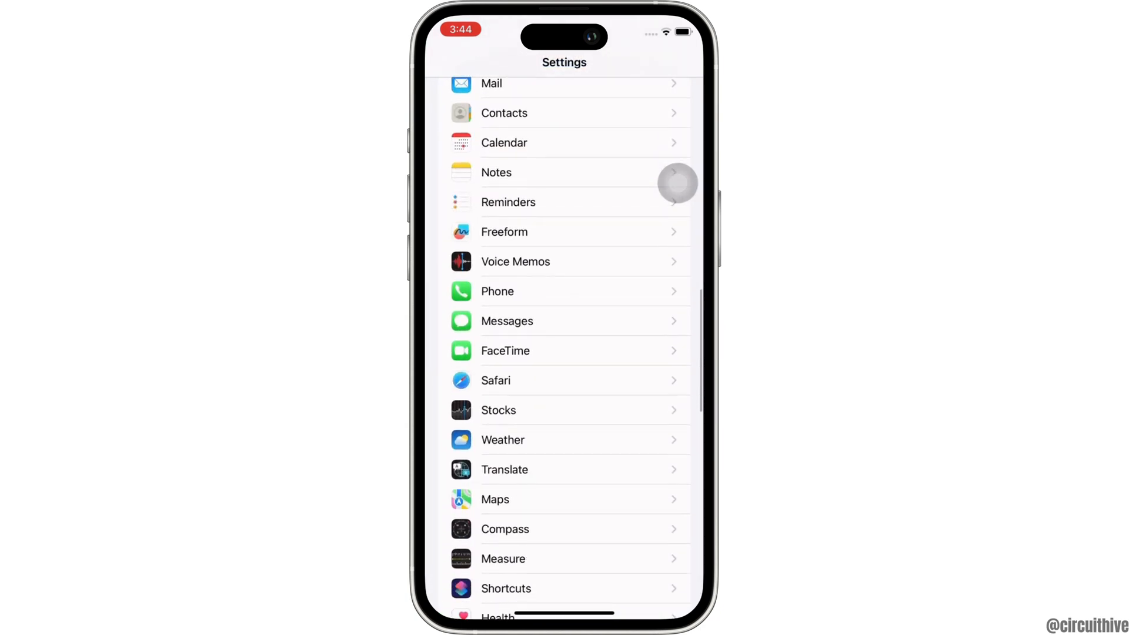
pyautogui.scroll(-3)
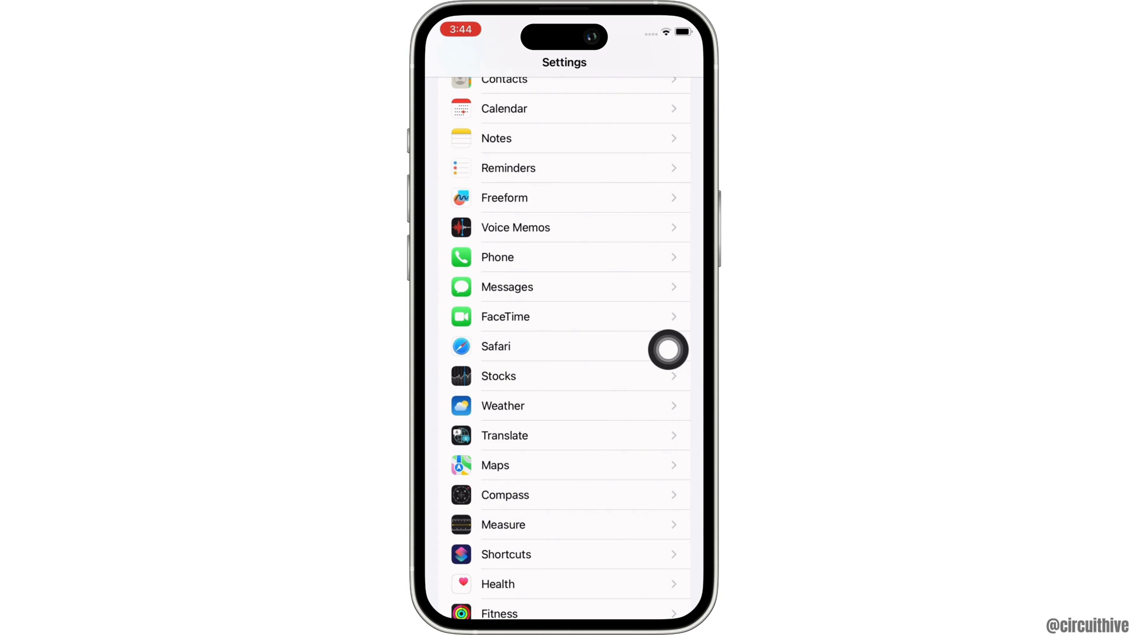
pyautogui.click(495, 346)
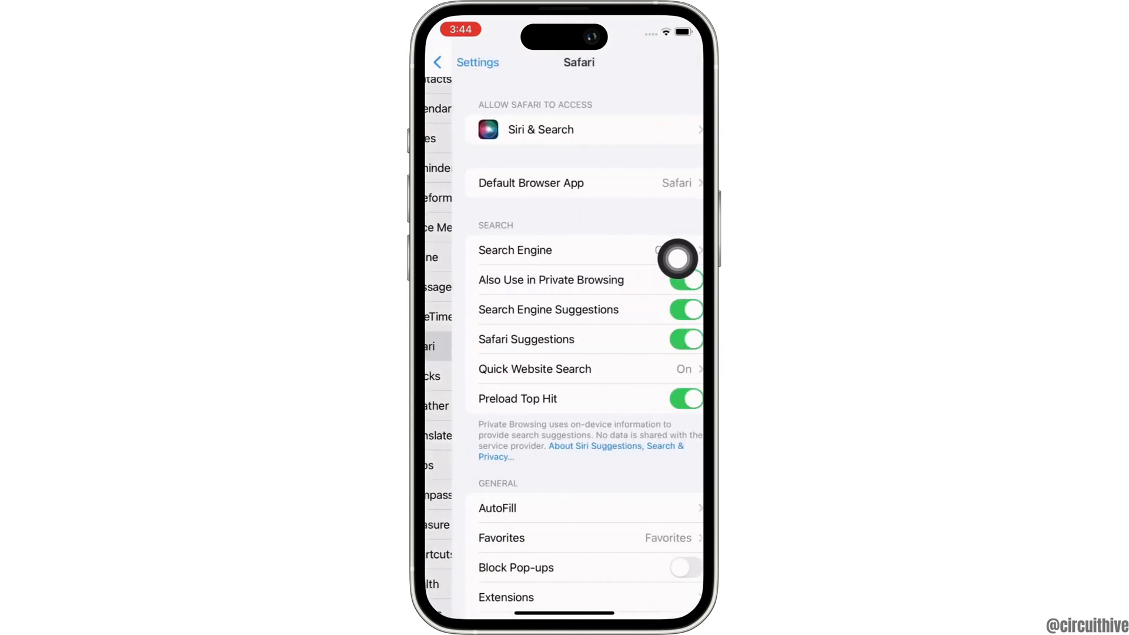
pyautogui.scroll(-3)
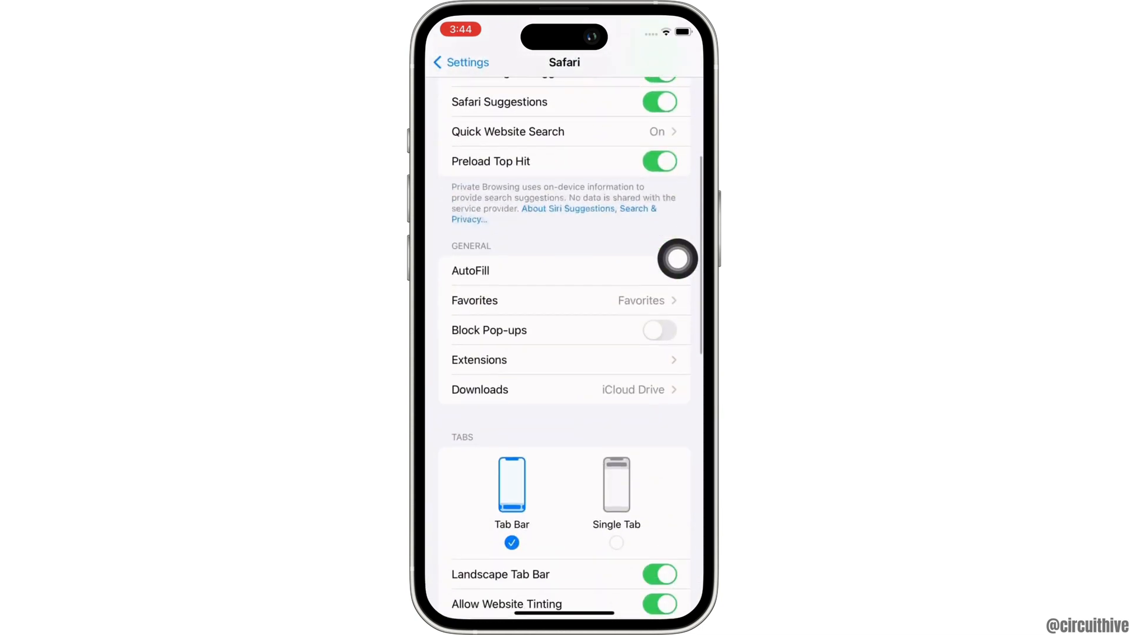
pyautogui.scroll(-3)
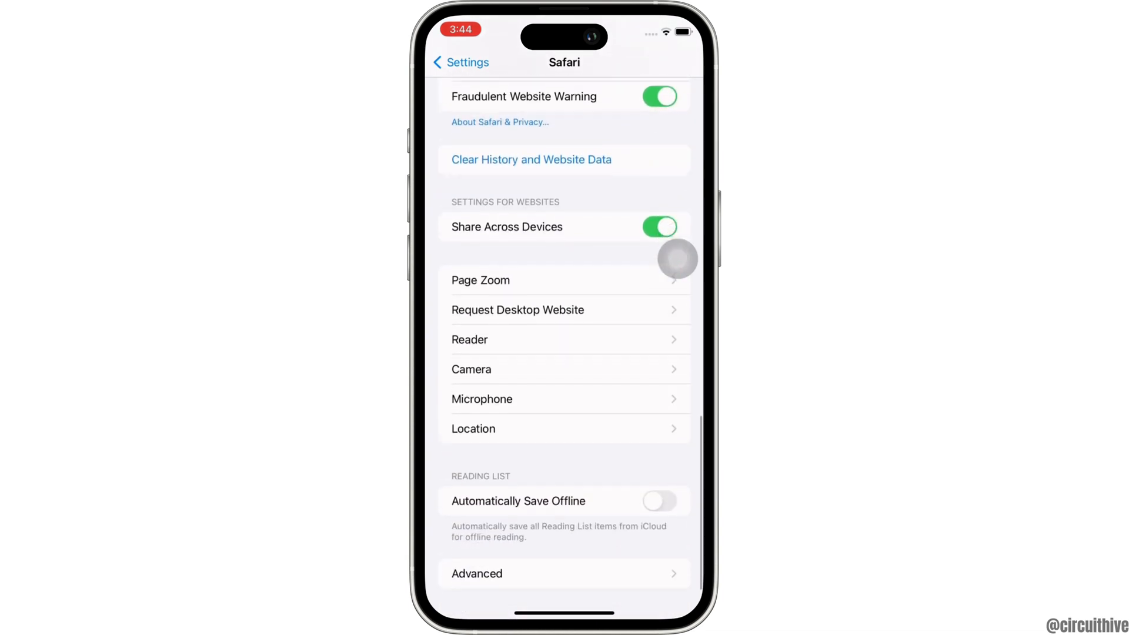
pyautogui.scroll(3)
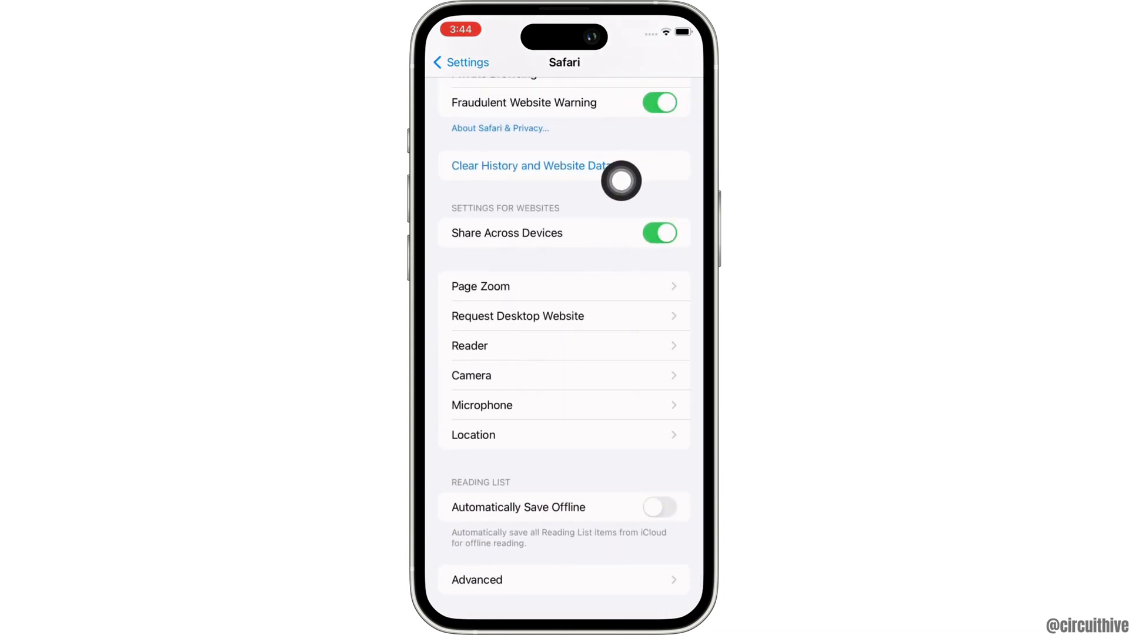
# Clear Safari history and website data for the last hour
pyautogui.click(529, 166)
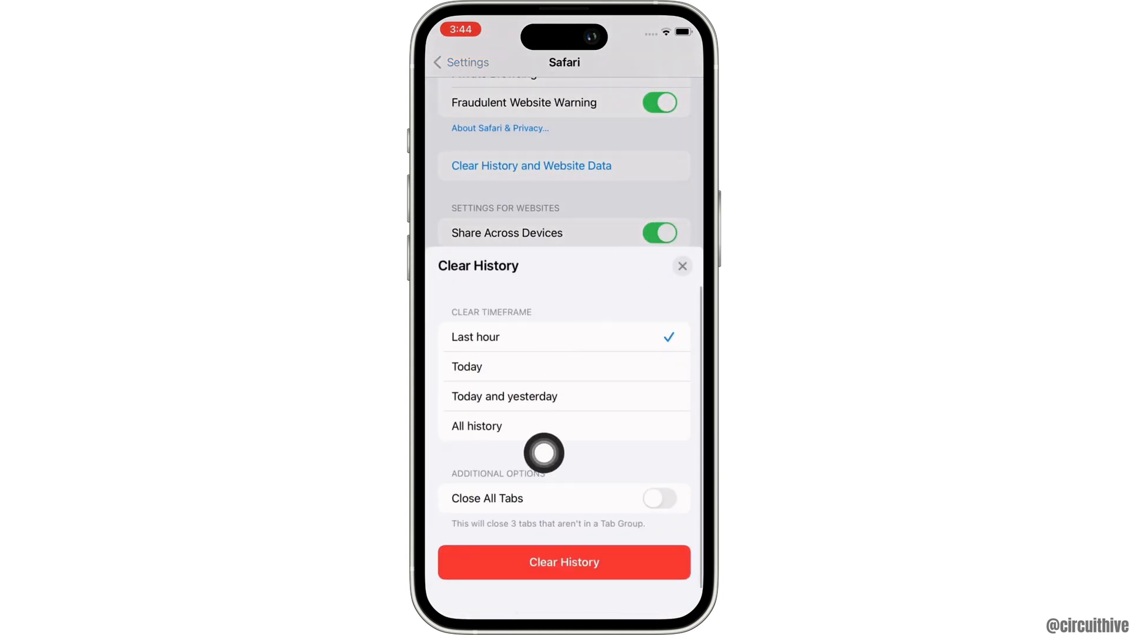
pyautogui.moveTo(677, 474)
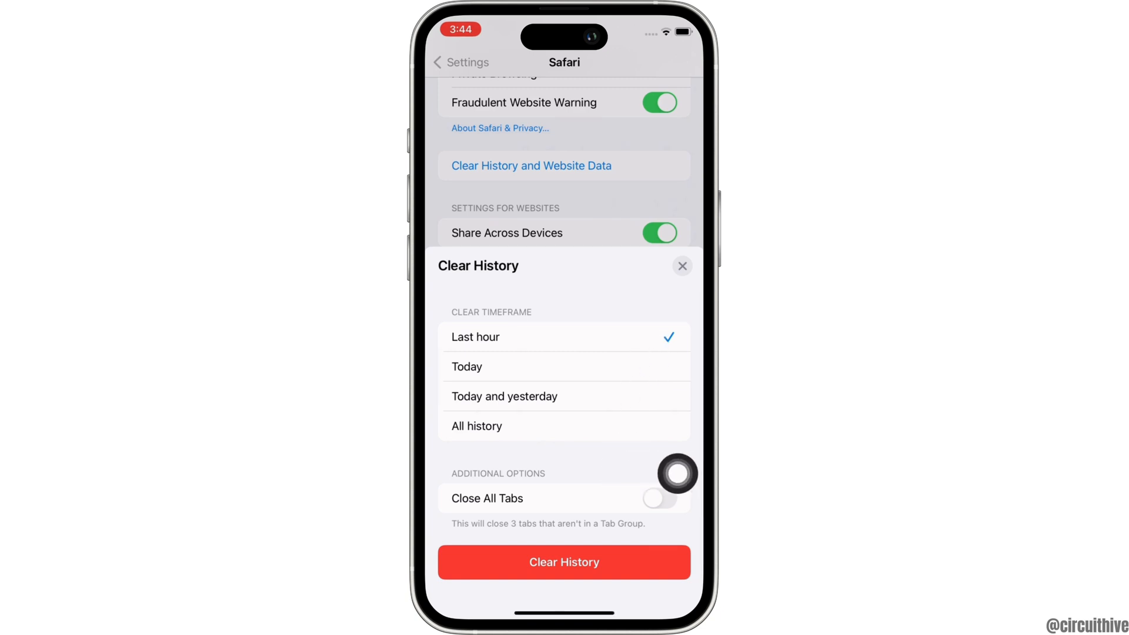
pyautogui.moveTo(680, 359)
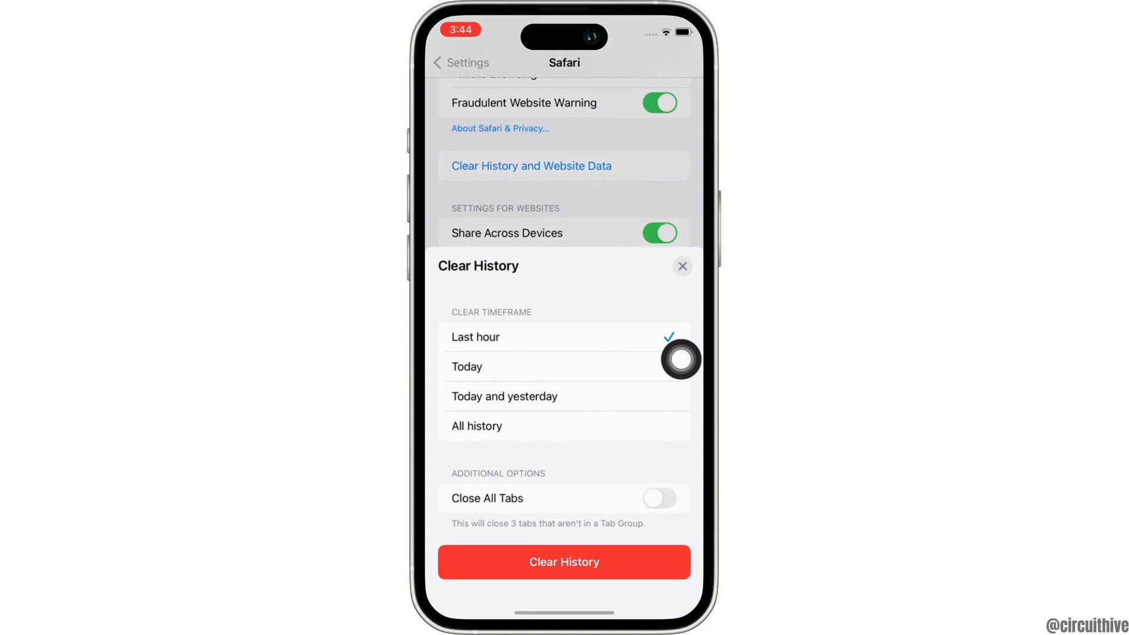
pyautogui.click(476, 426)
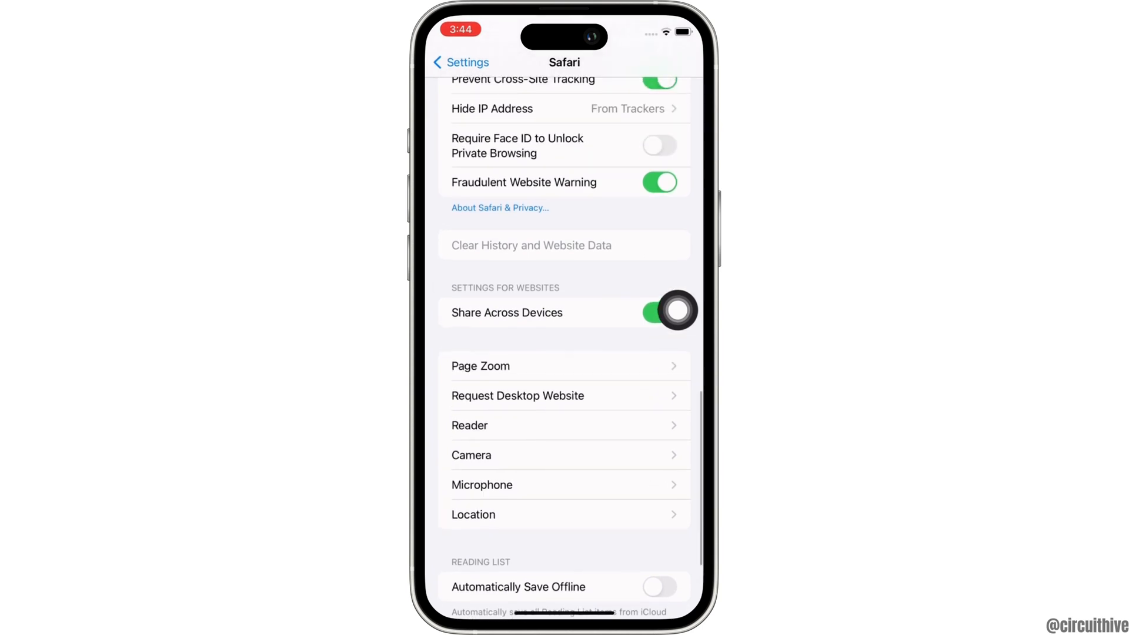
pyautogui.moveTo(644, 363)
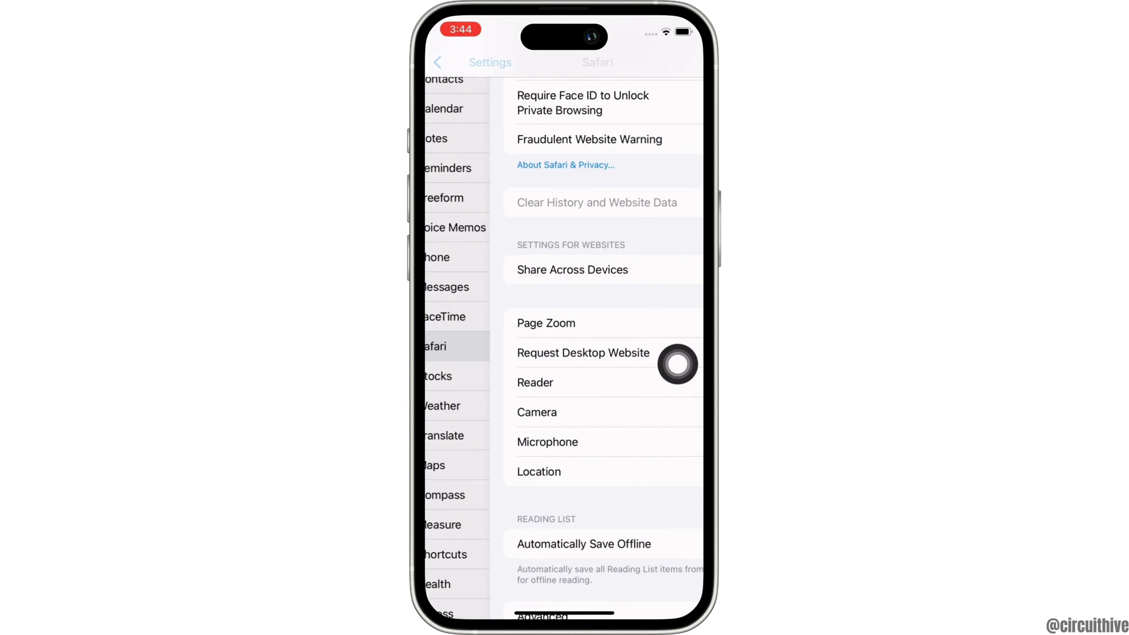
# Power off the iPhone from the power-off screen and restart it to the lock screen
pyautogui.click(437, 62)
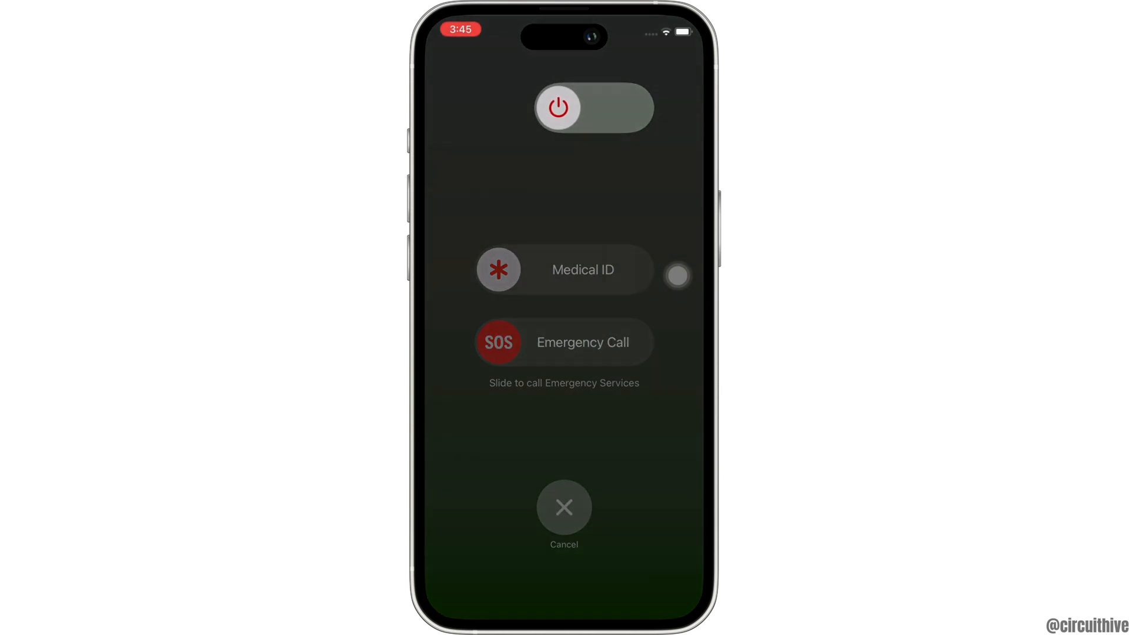
pyautogui.click(564, 507)
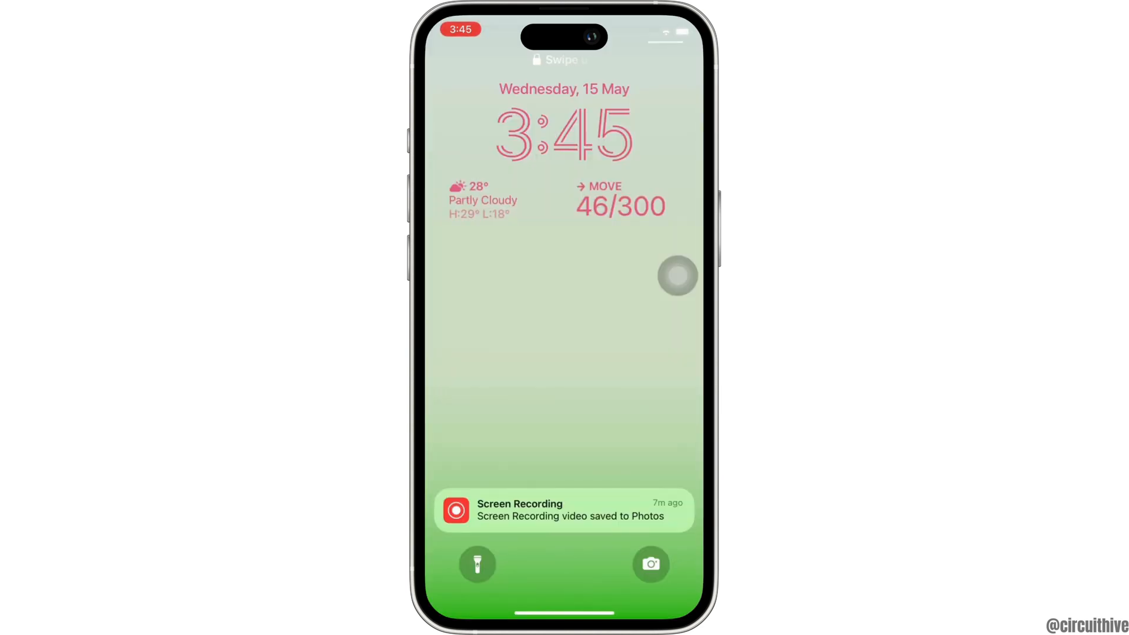